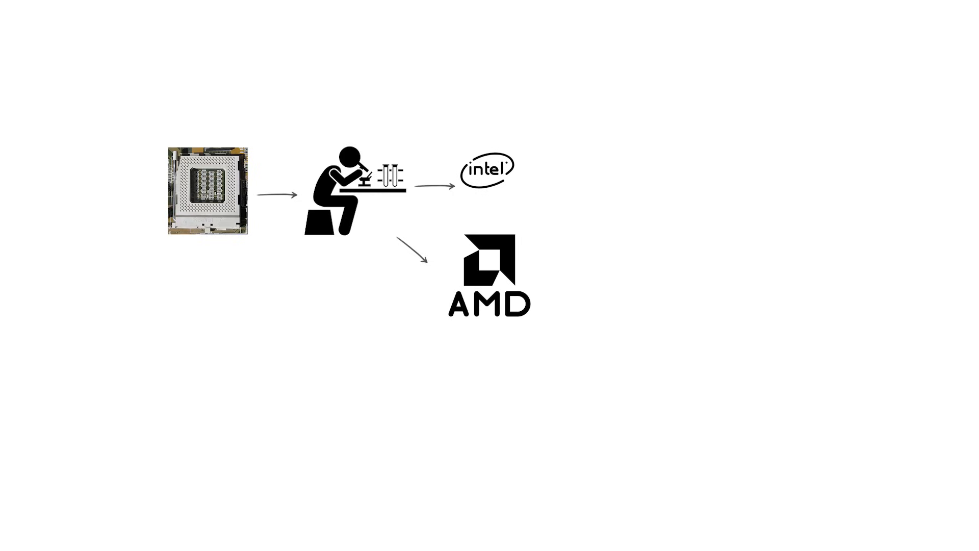
mouse_move(524, 206)
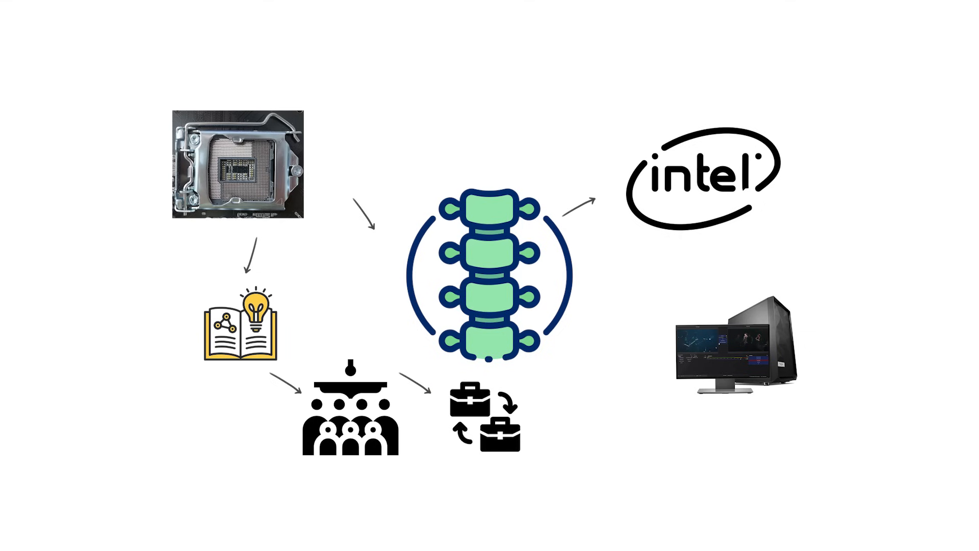
key("Right")
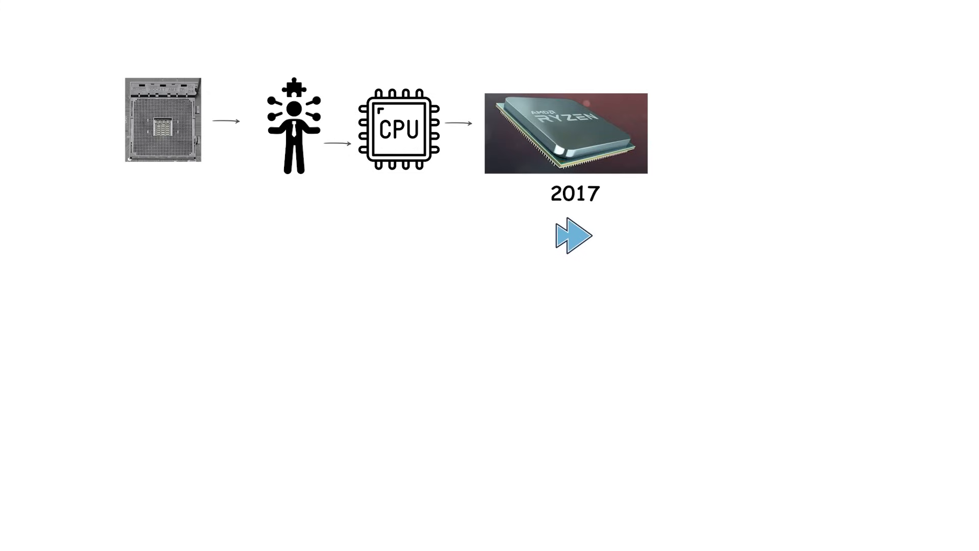
left_click(571, 235)
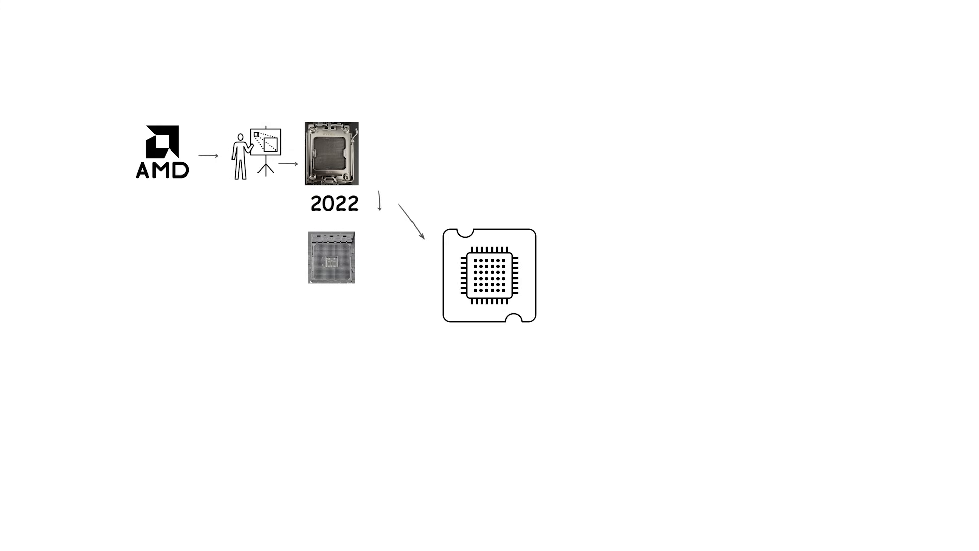
mouse_move(389, 252)
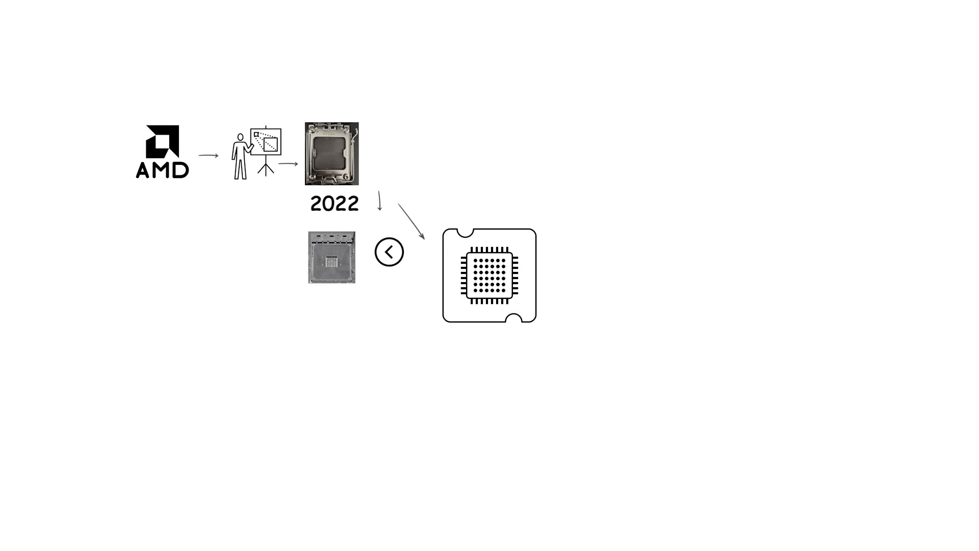